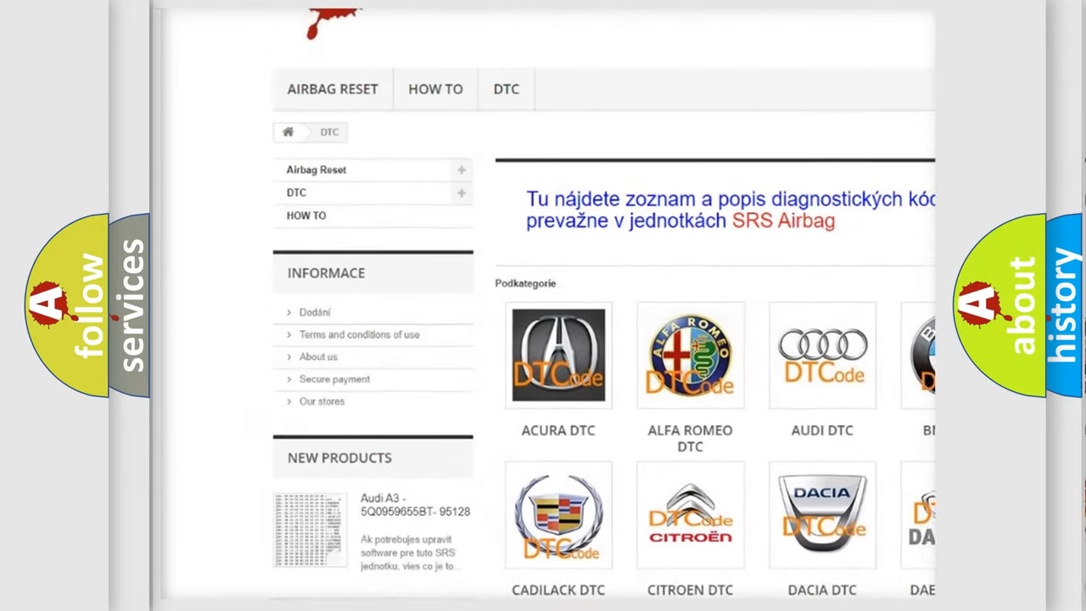
pyautogui.scroll(-3)
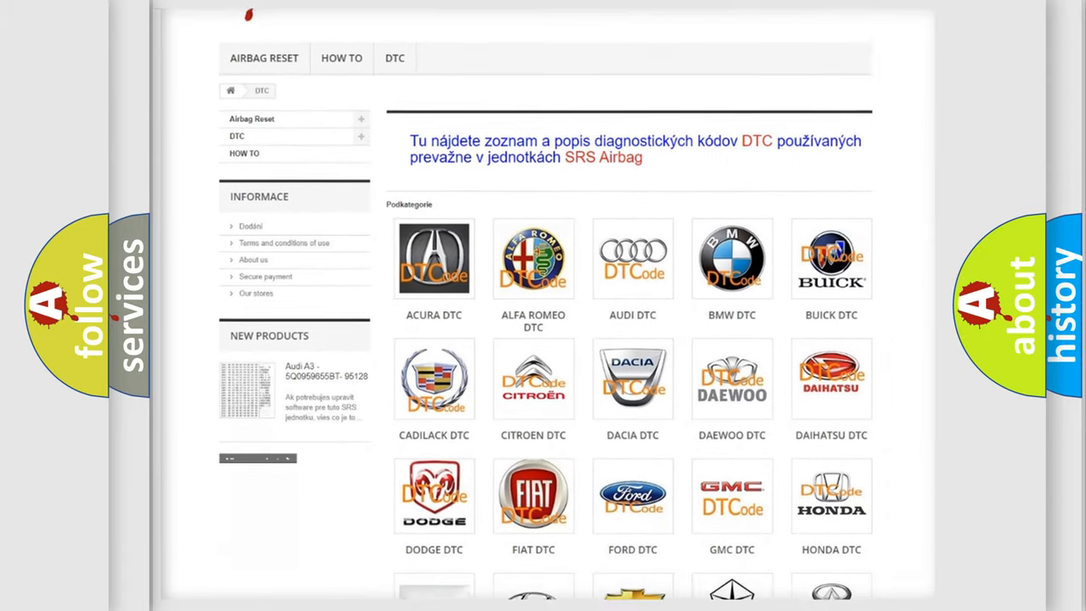
pyautogui.scroll(-3)
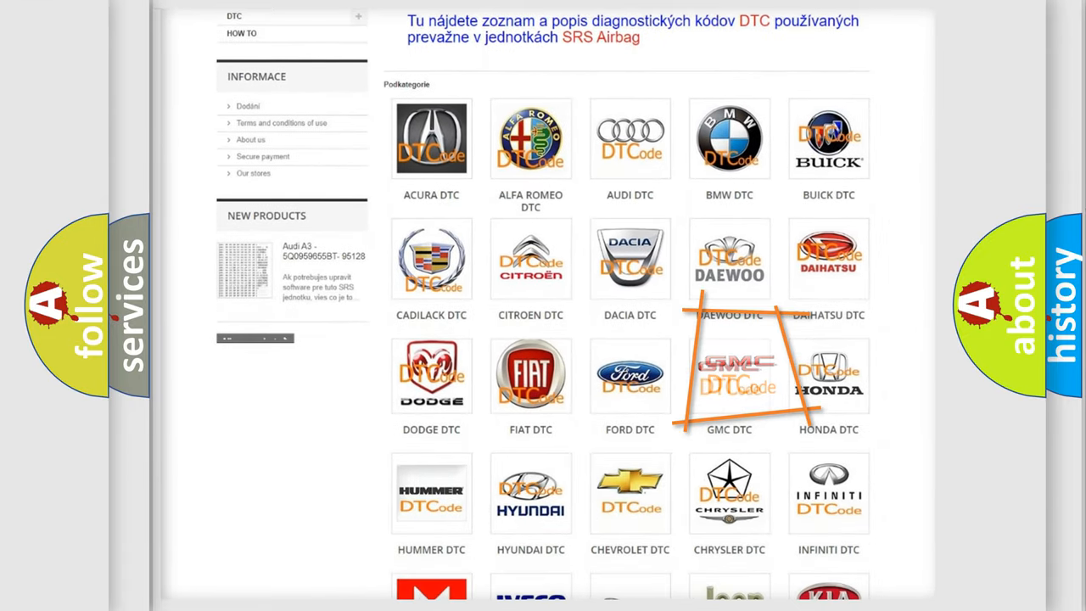